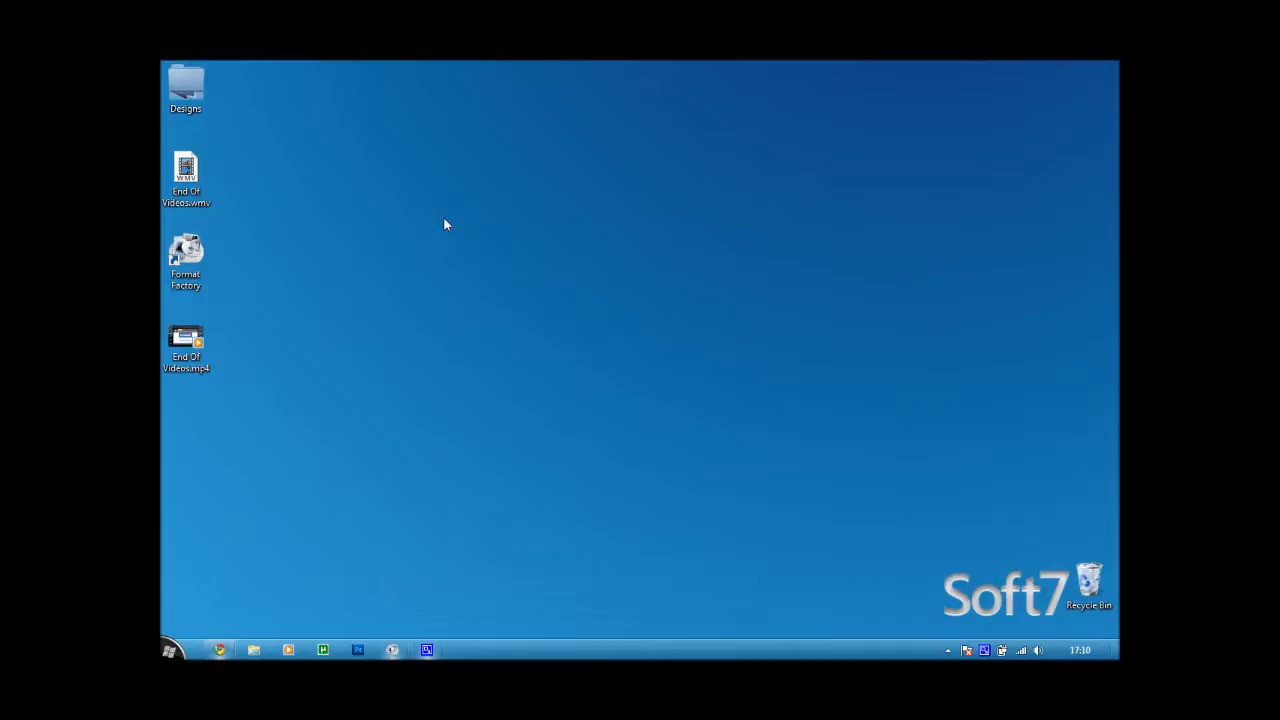
mouse_move(352, 492)
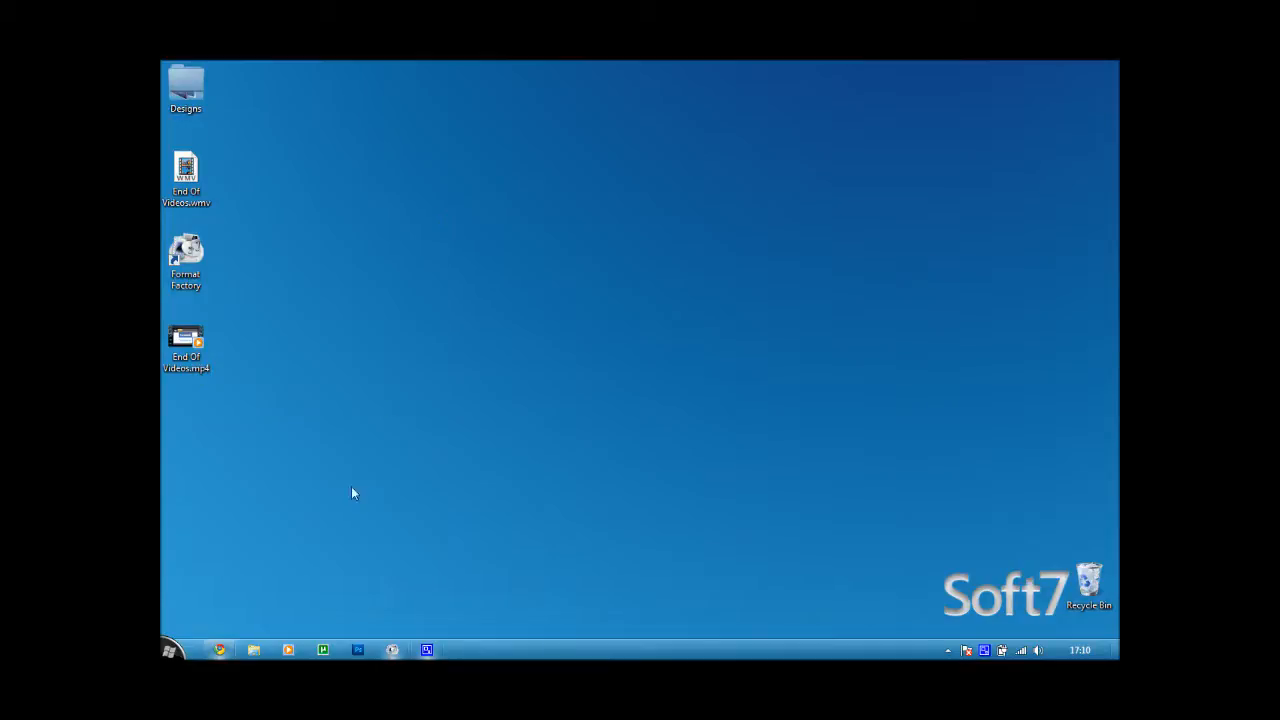
- Launch Format Factory from its desktop icon
double_click(186, 256)
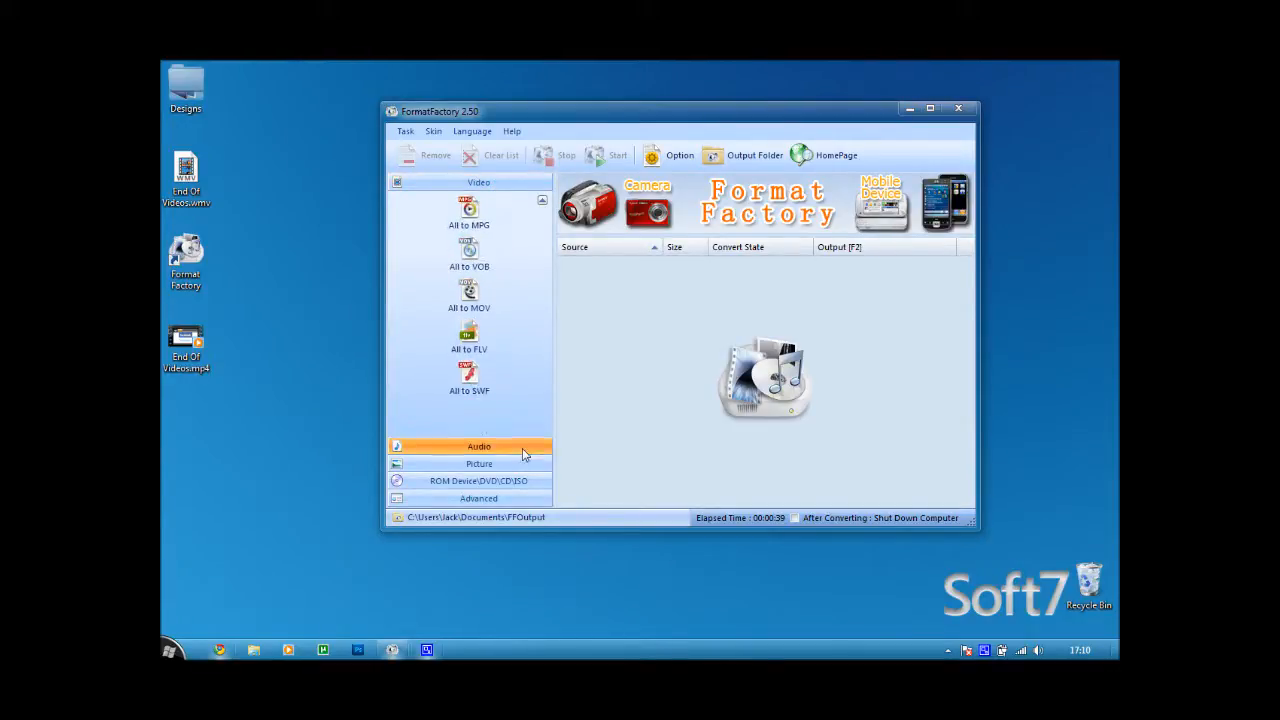
left_click(478, 446)
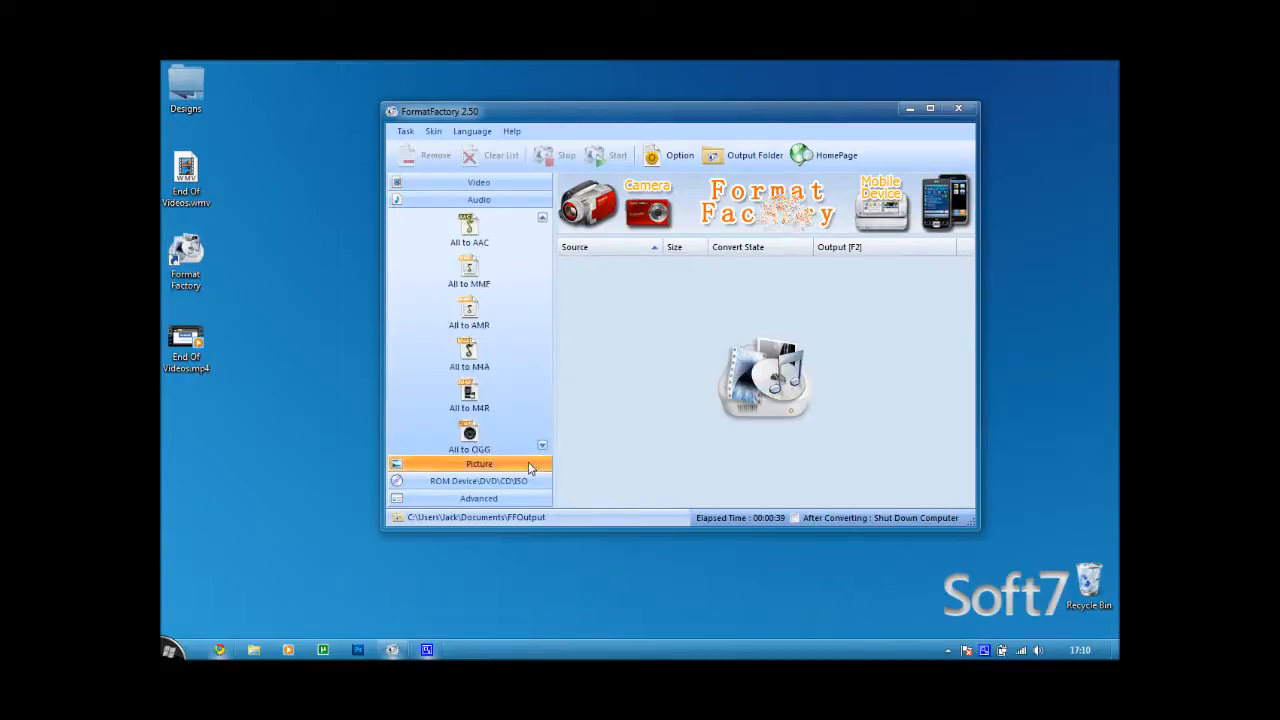
left_click(478, 480)
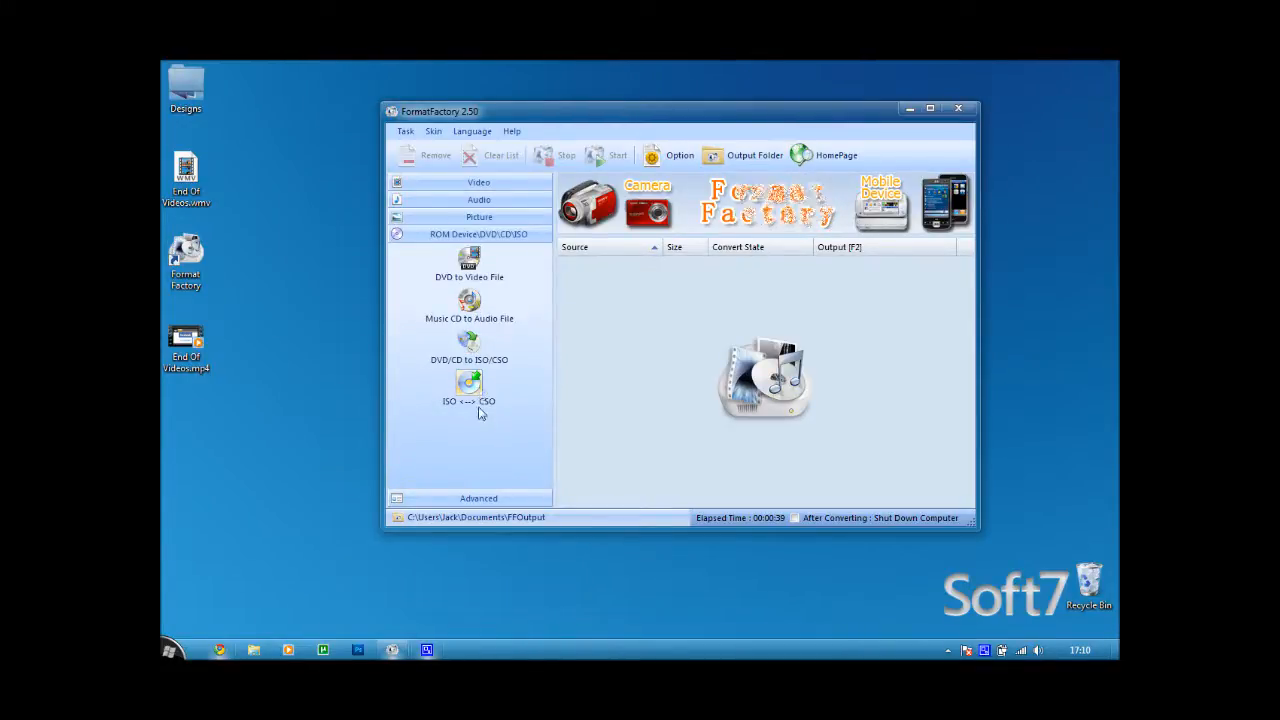
mouse_move(496, 448)
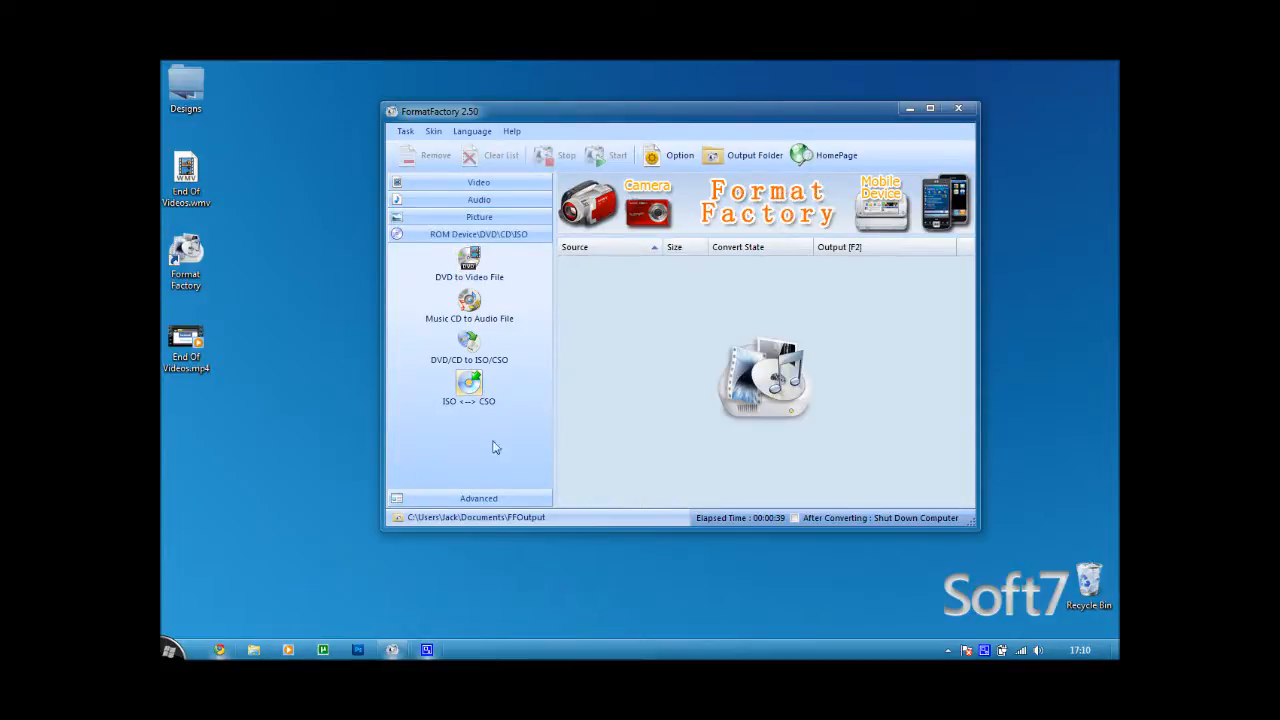
left_click(478, 498)
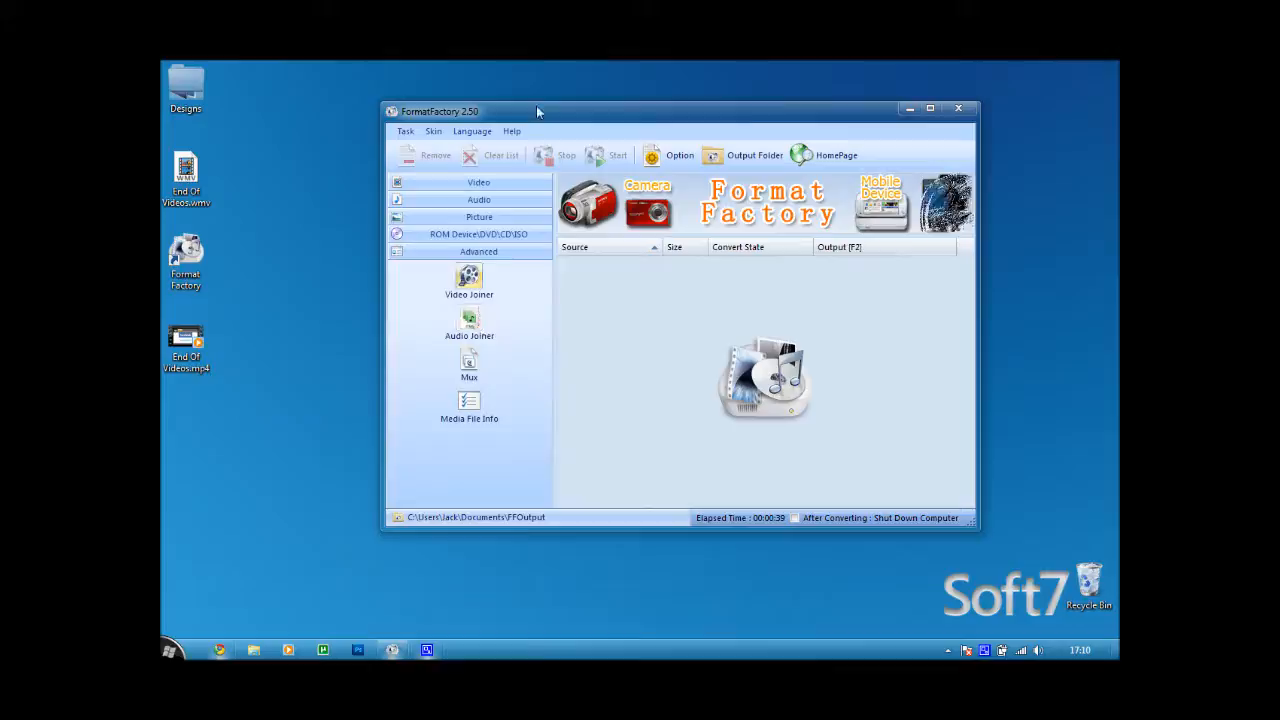
left_click(478, 182)
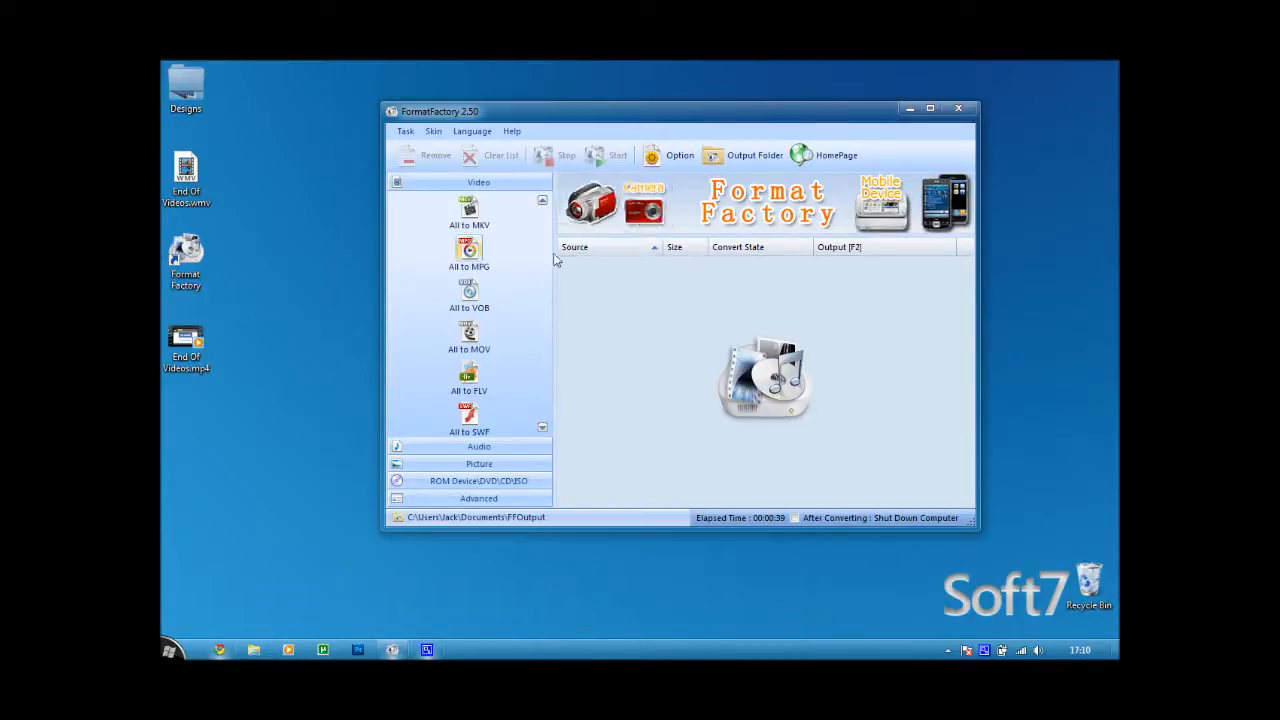
scroll("down", 3)
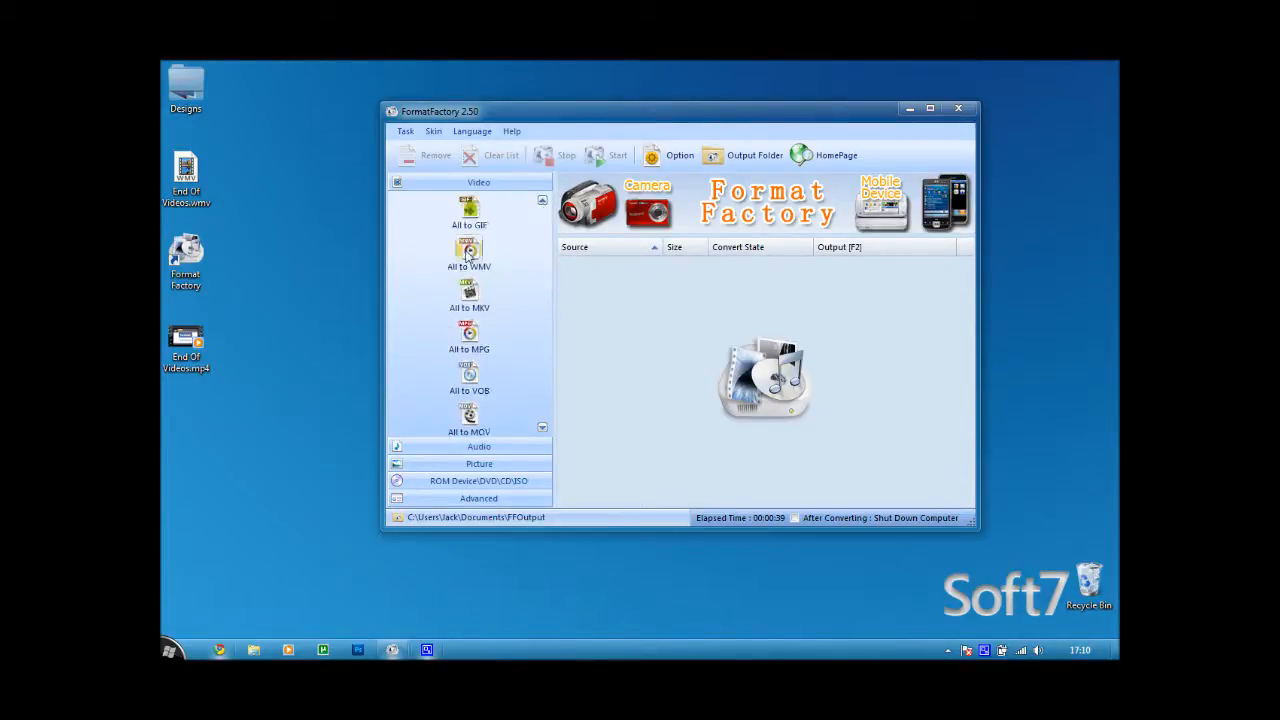
- Queue End Of Videos.wmv for conversion using the All to GIF option
left_click(468, 216)
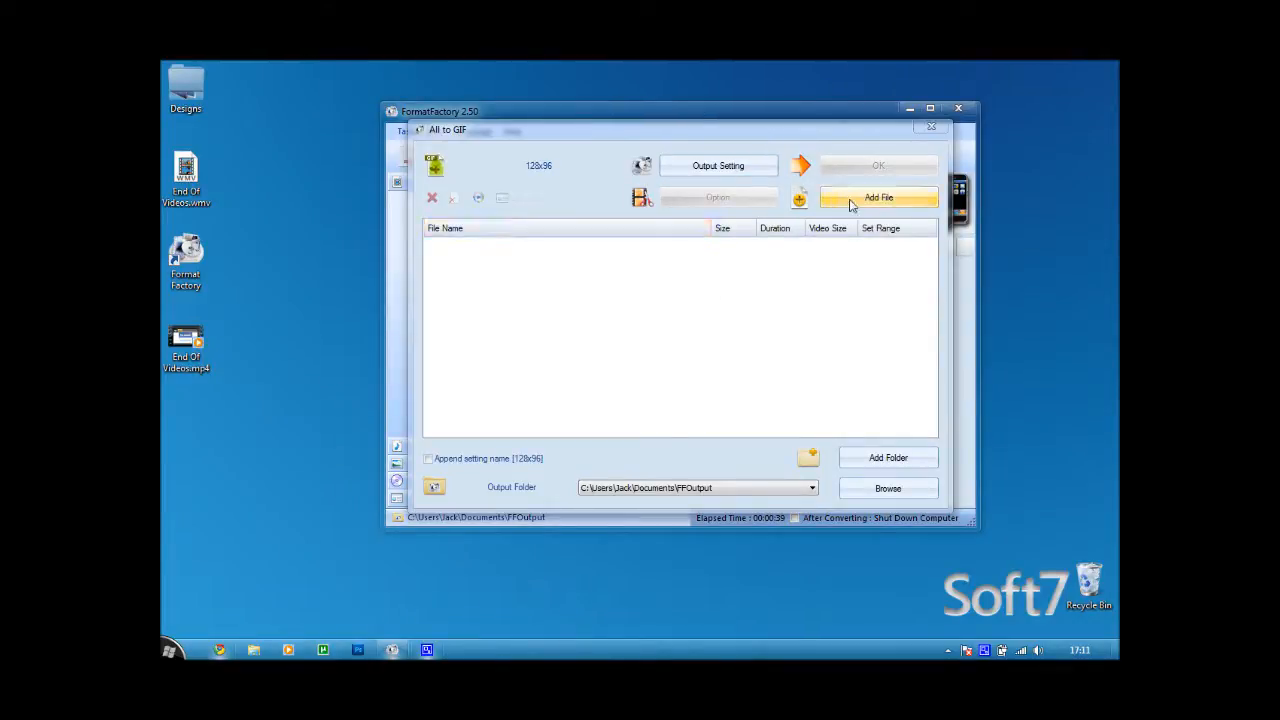
left_click(878, 198)
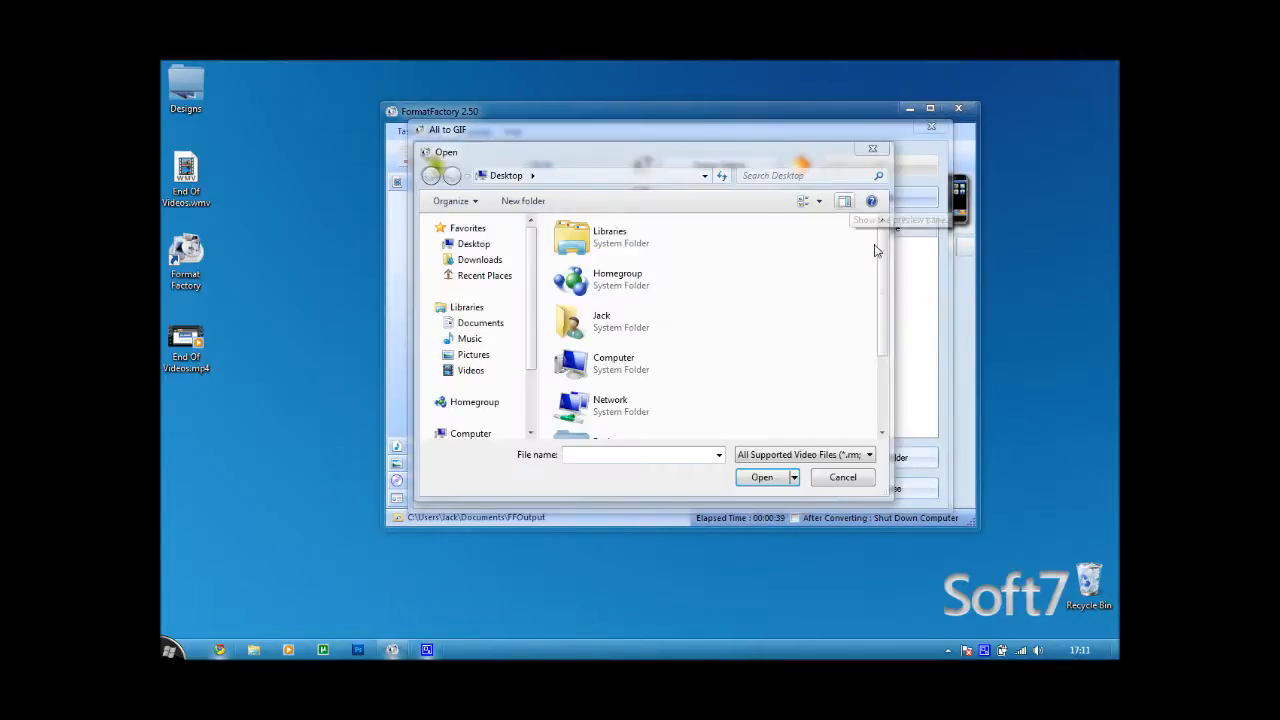
scroll("down", 3)
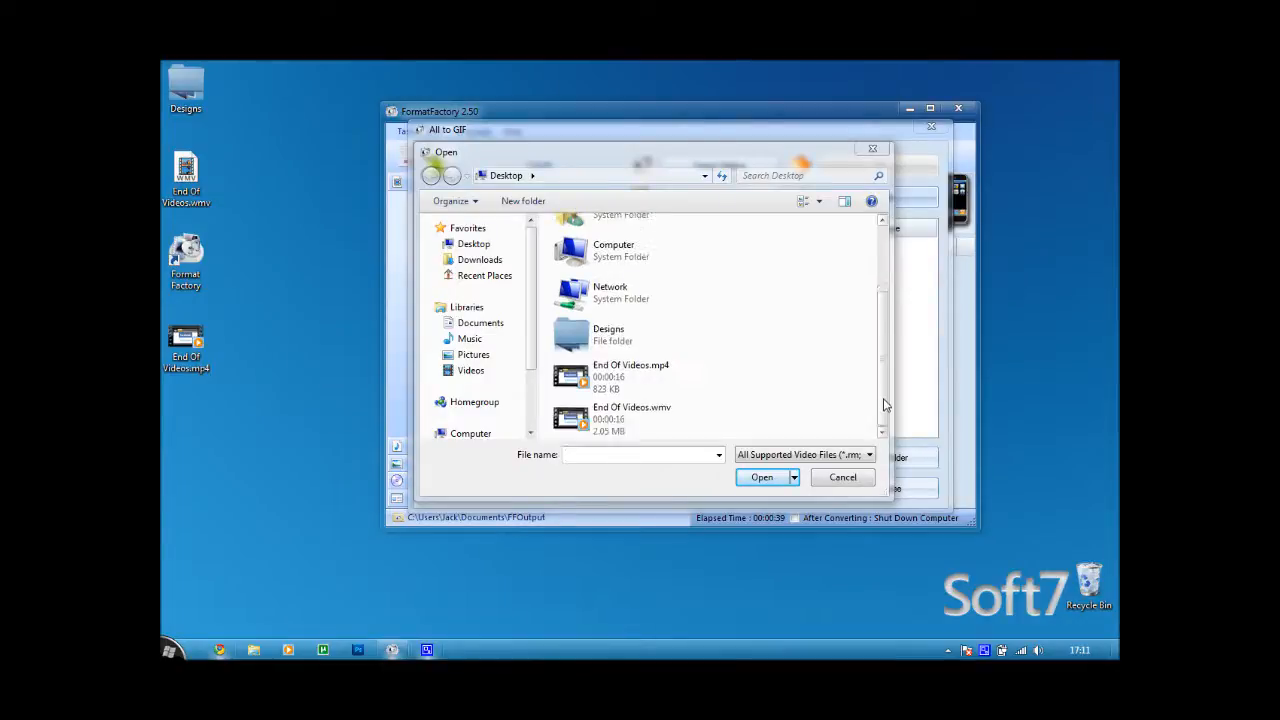
left_click(632, 418)
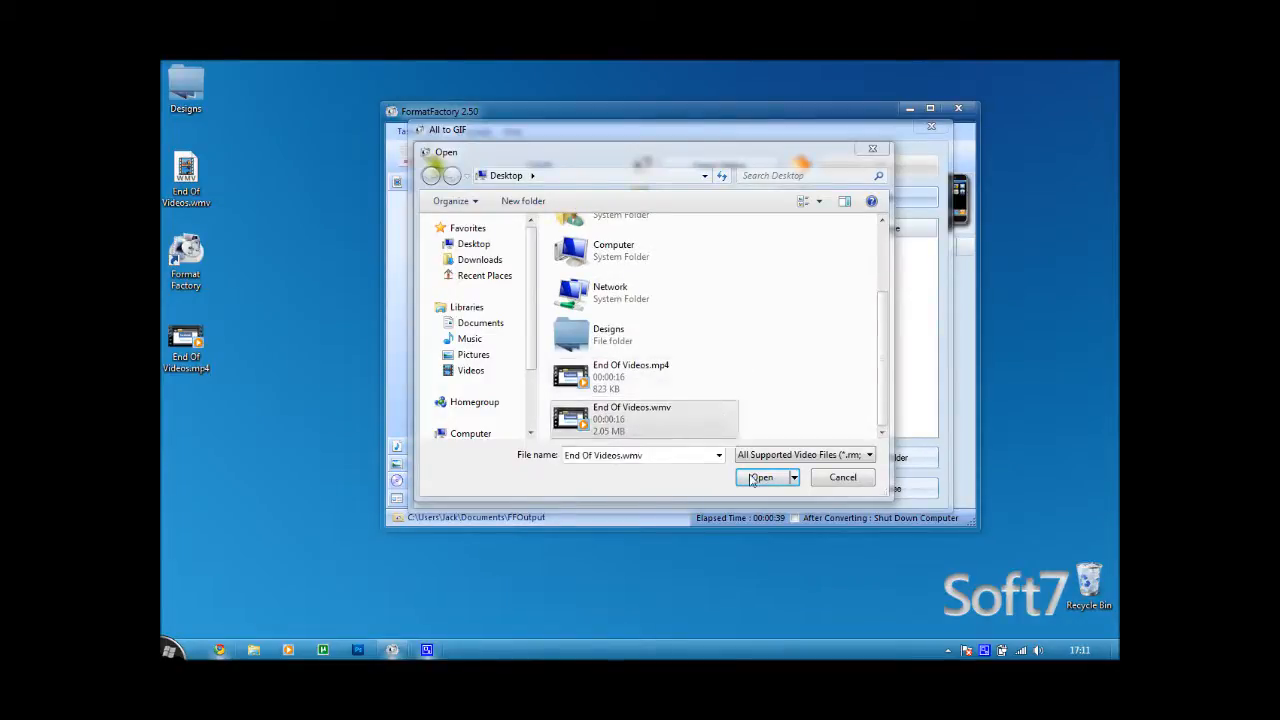
left_click(760, 476)
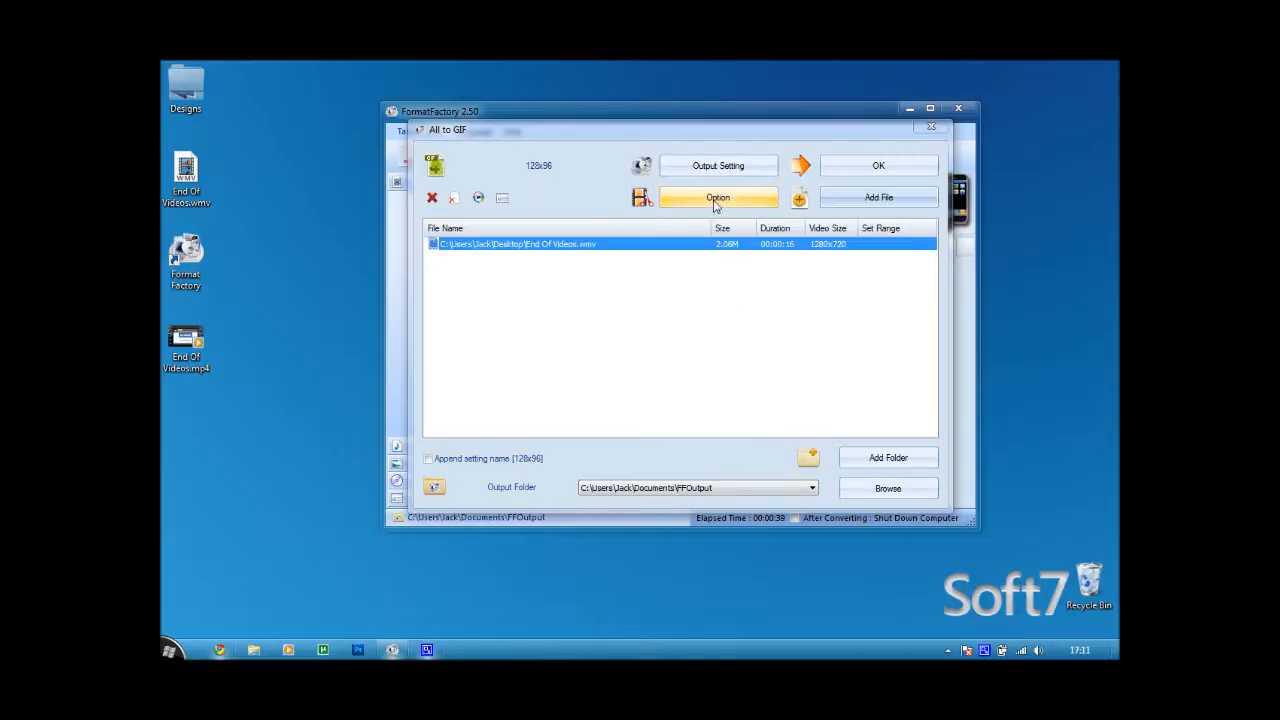
mouse_move(704, 432)
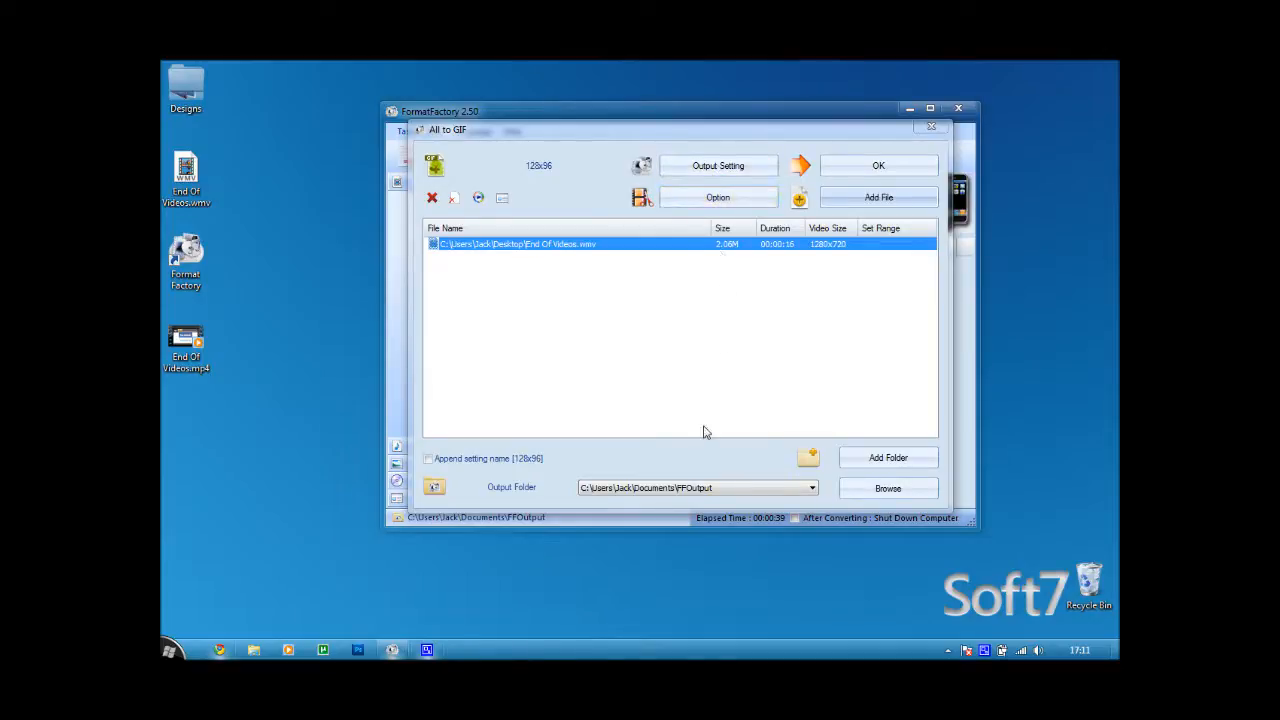
left_click(812, 488)
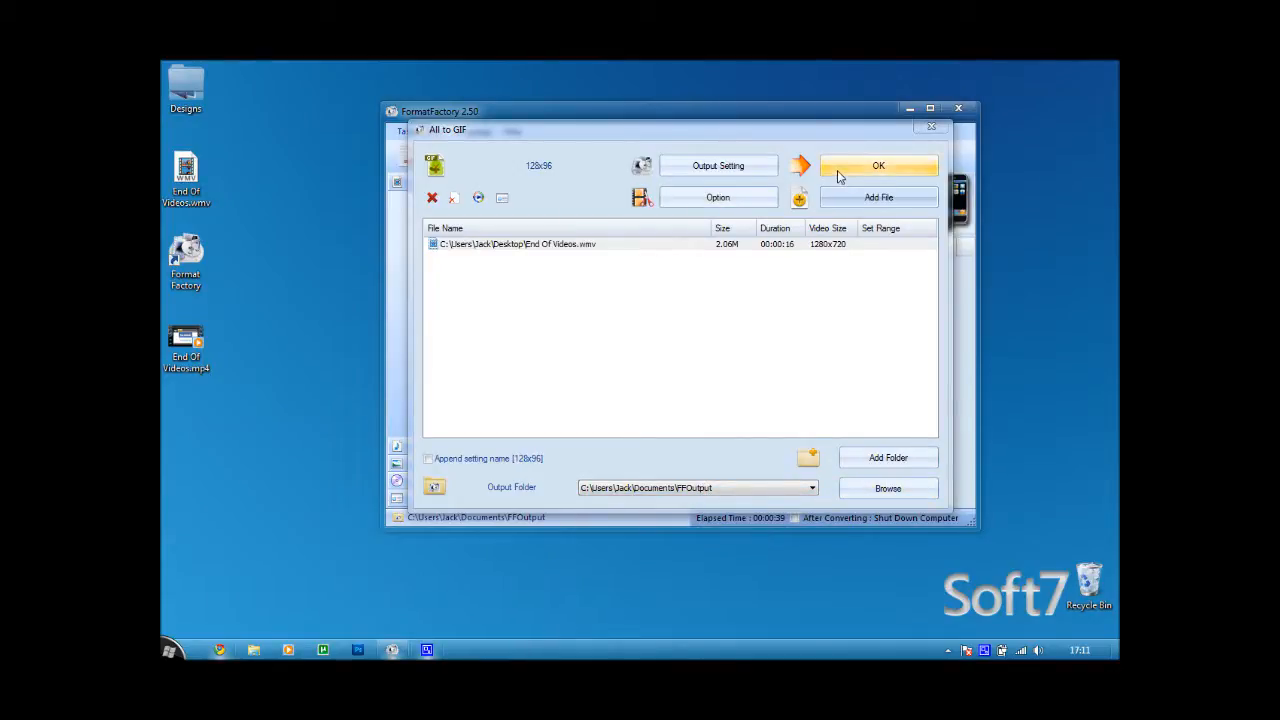
mouse_move(878, 198)
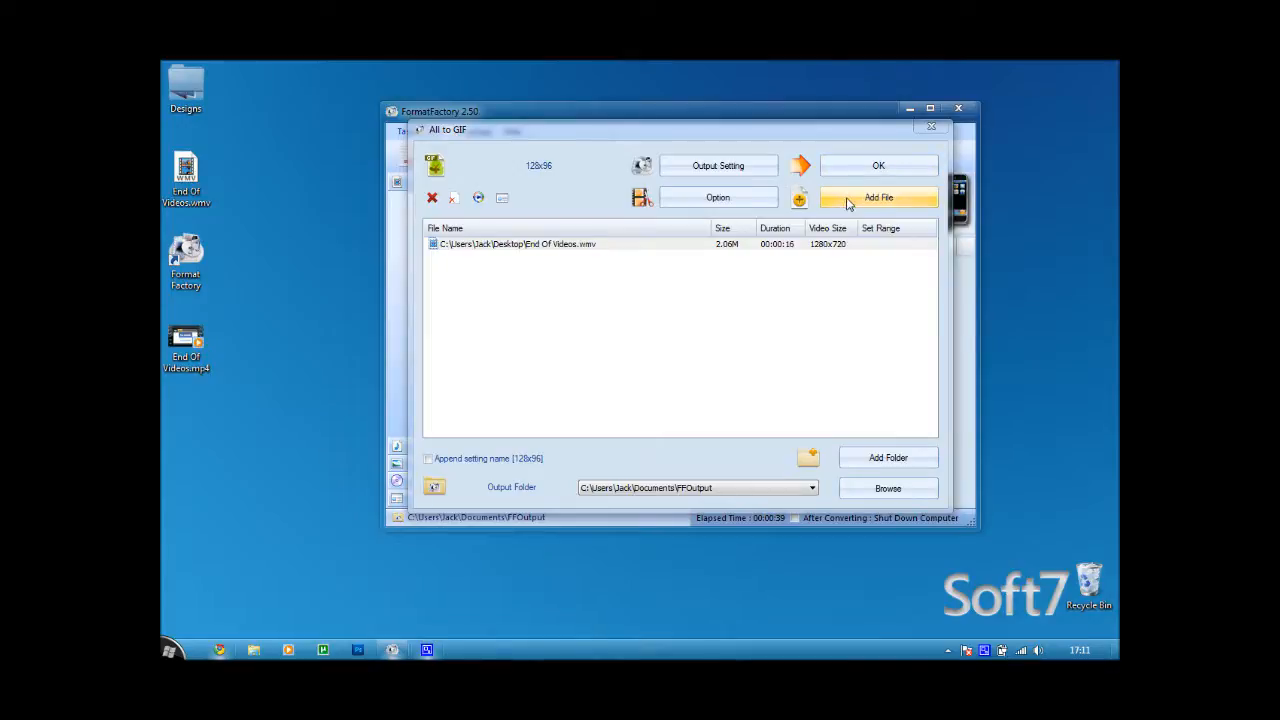
mouse_move(878, 164)
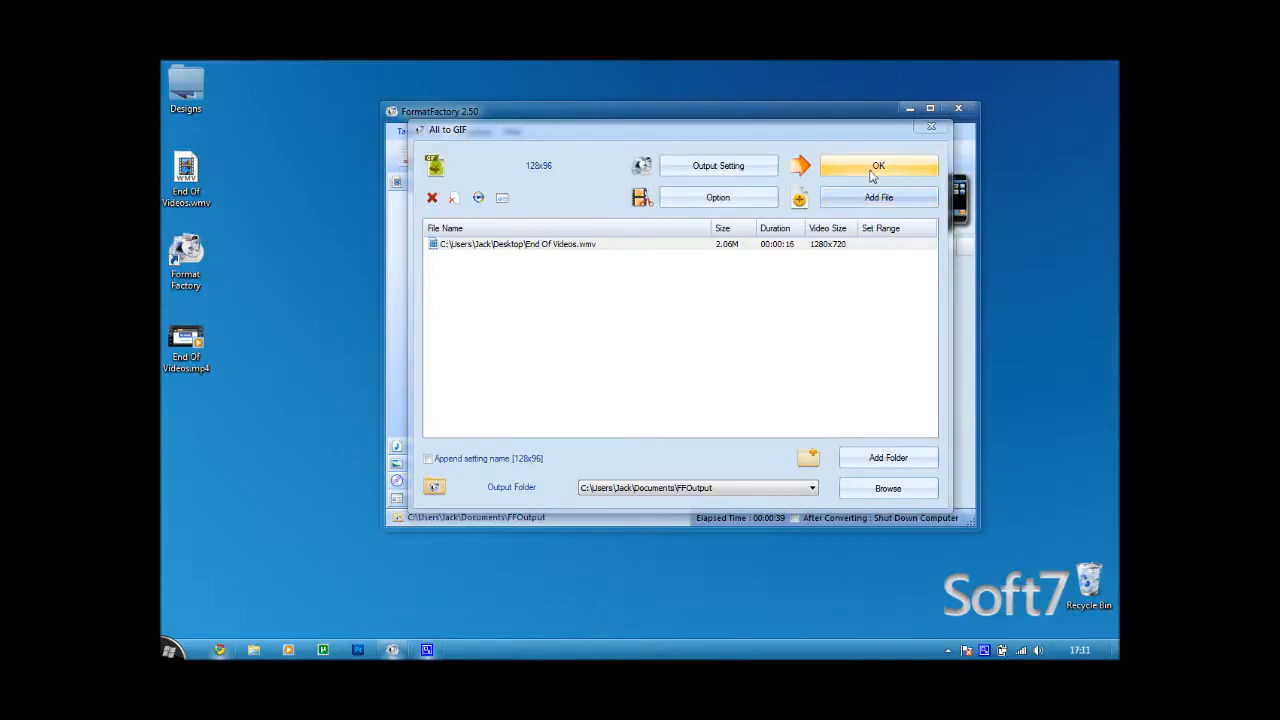
left_click(878, 164)
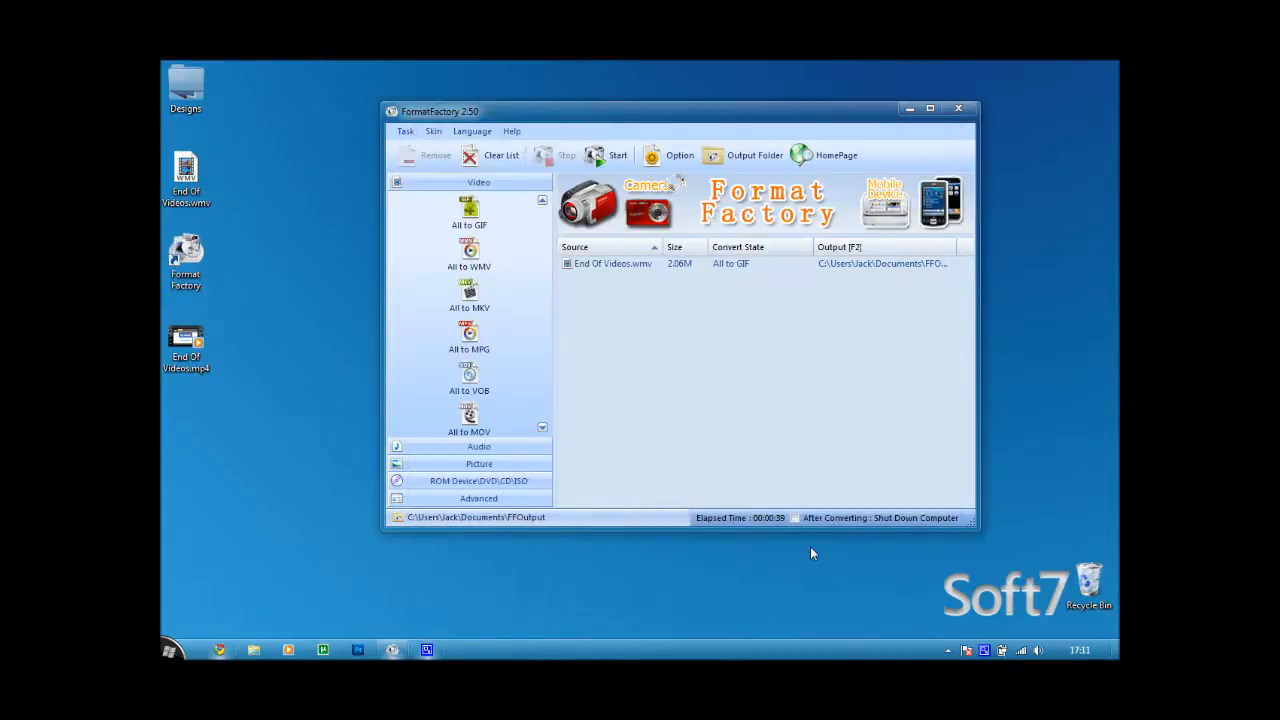
mouse_move(704, 270)
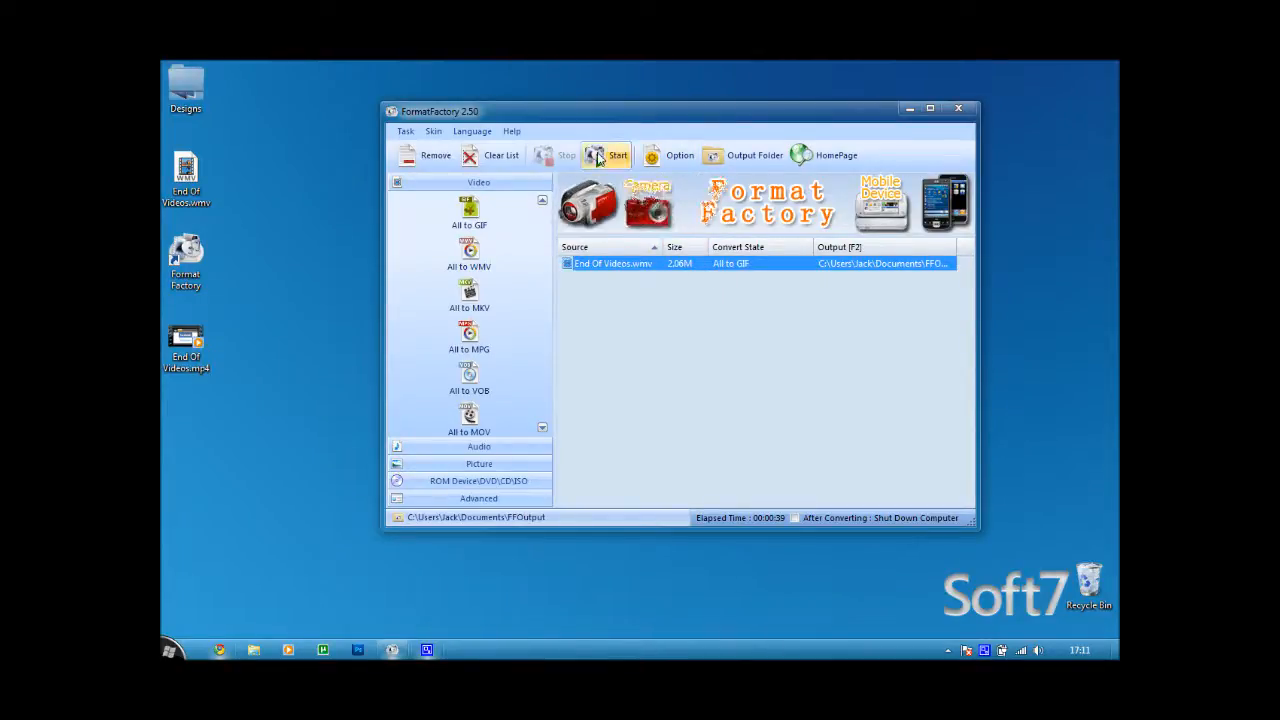
- Start the queued WMV-to-GIF task and let it run to Completed
left_click(616, 156)
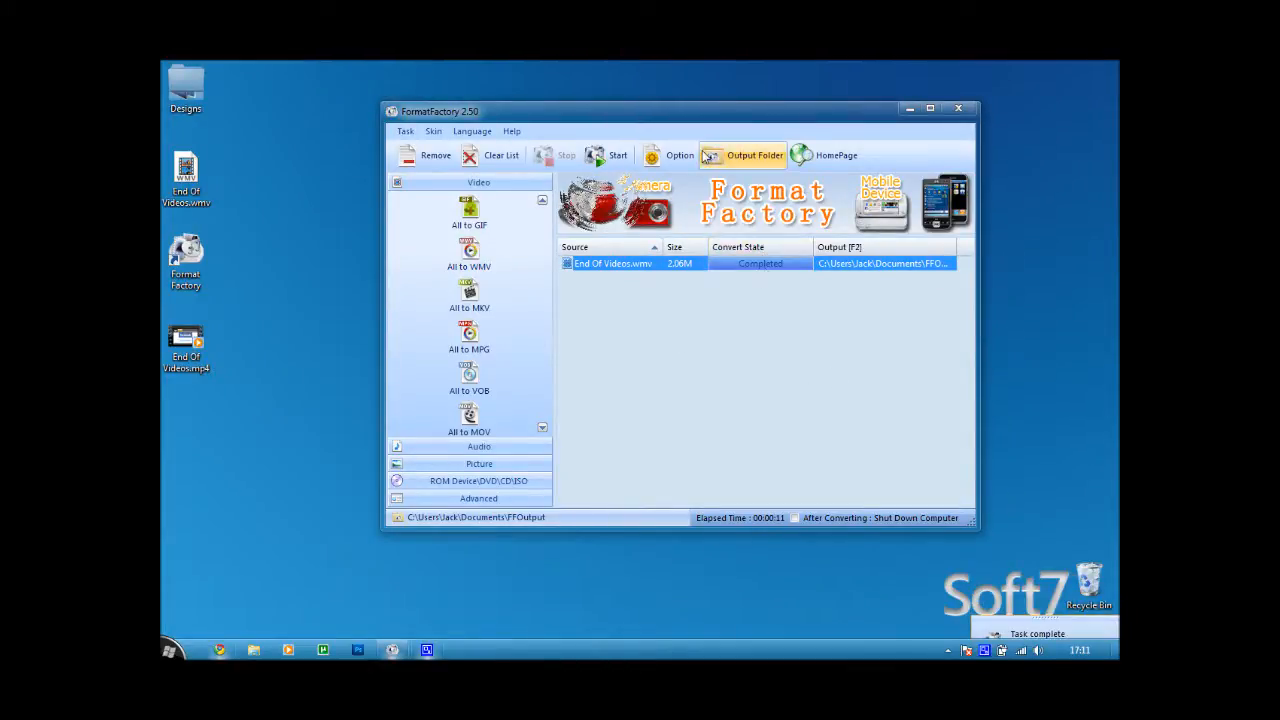
left_click(742, 156)
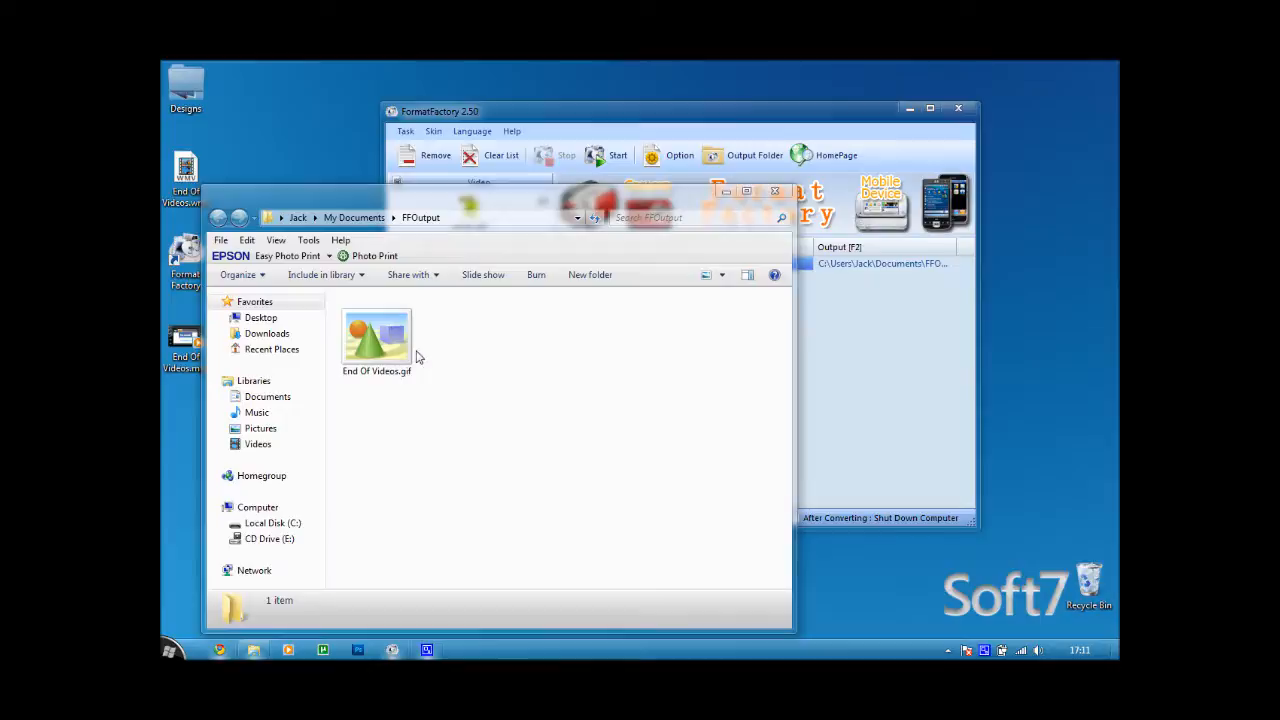
left_click(376, 340)
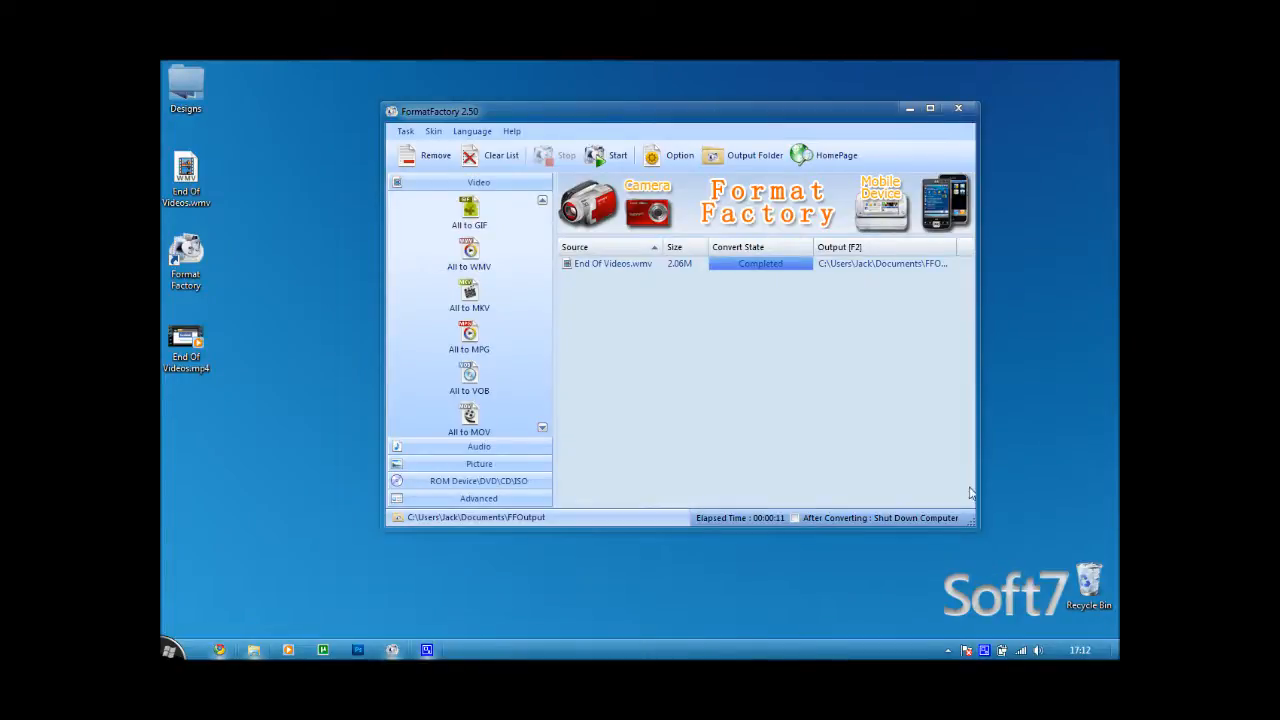
mouse_move(984, 556)
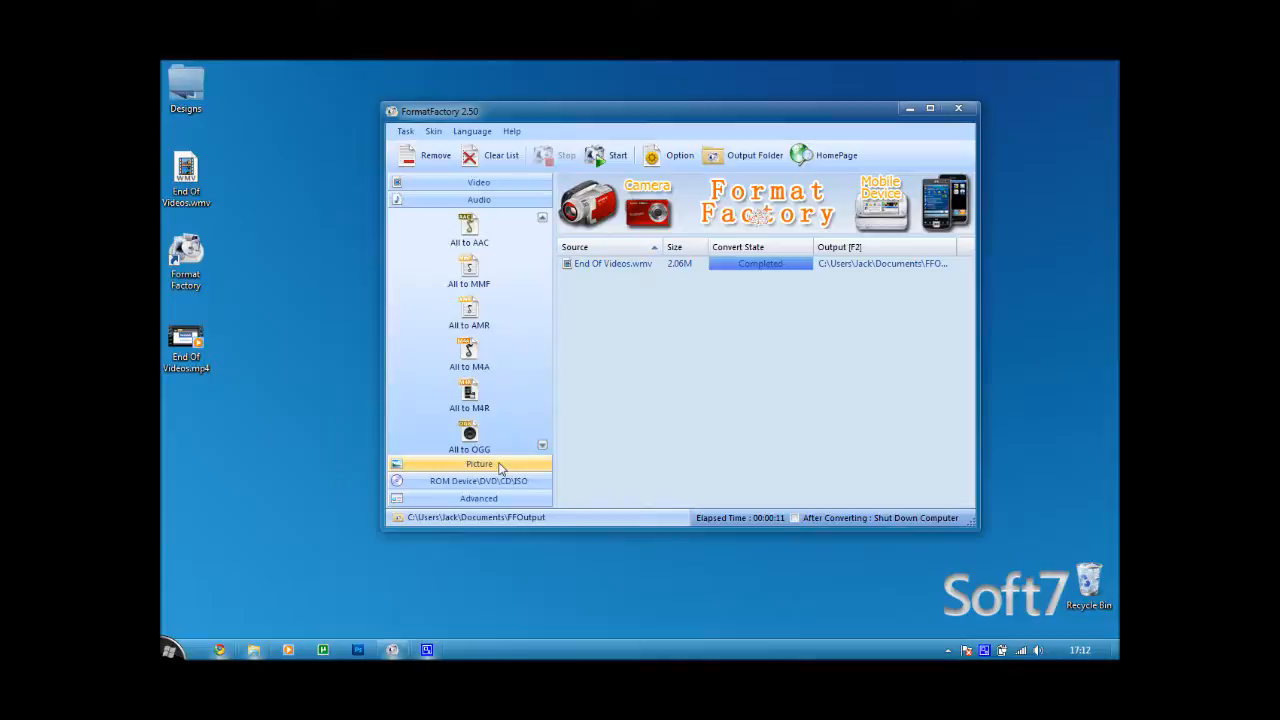
- Show the Picture category's output formats in the left pane
left_click(478, 464)
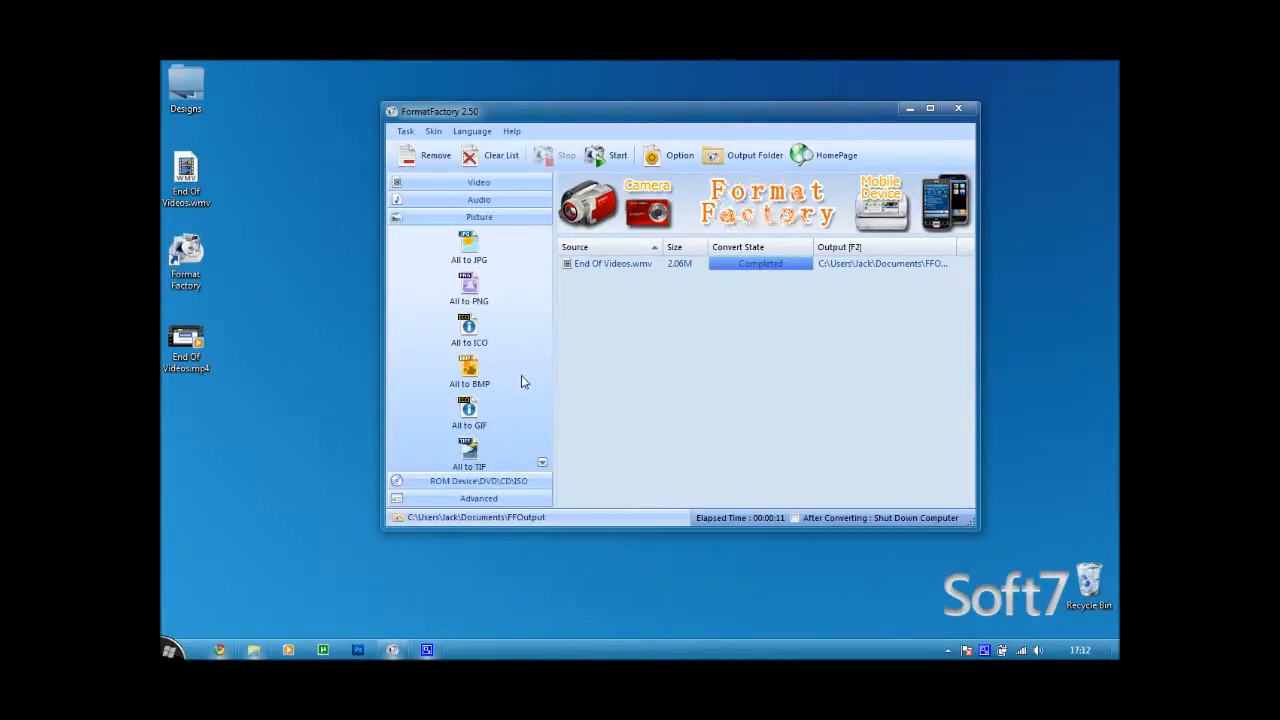
mouse_move(556, 460)
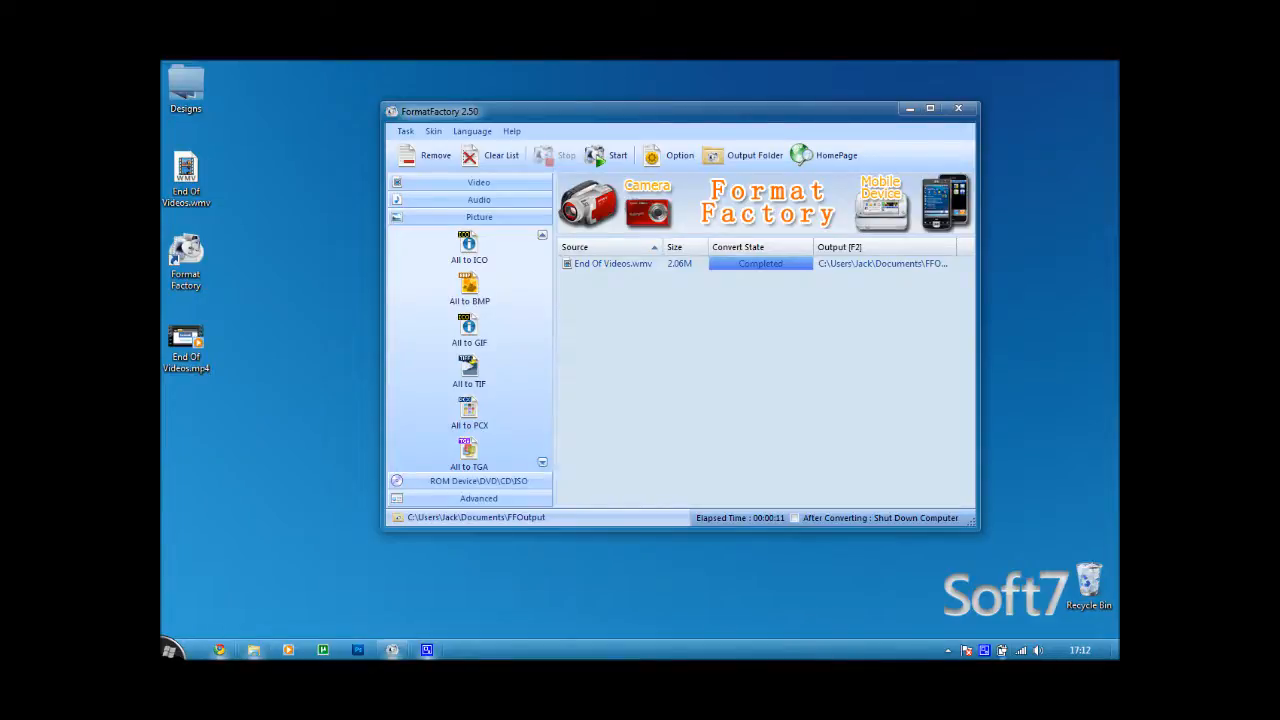
mouse_move(948, 650)
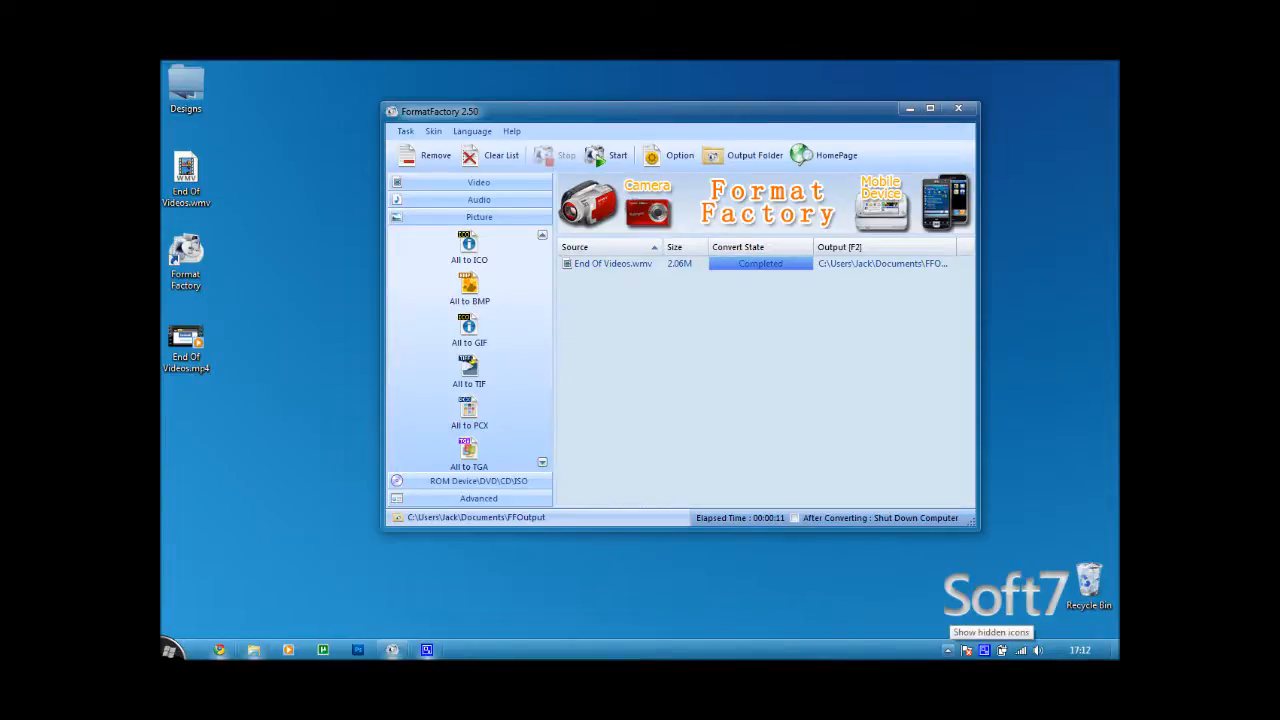
mouse_move(940, 638)
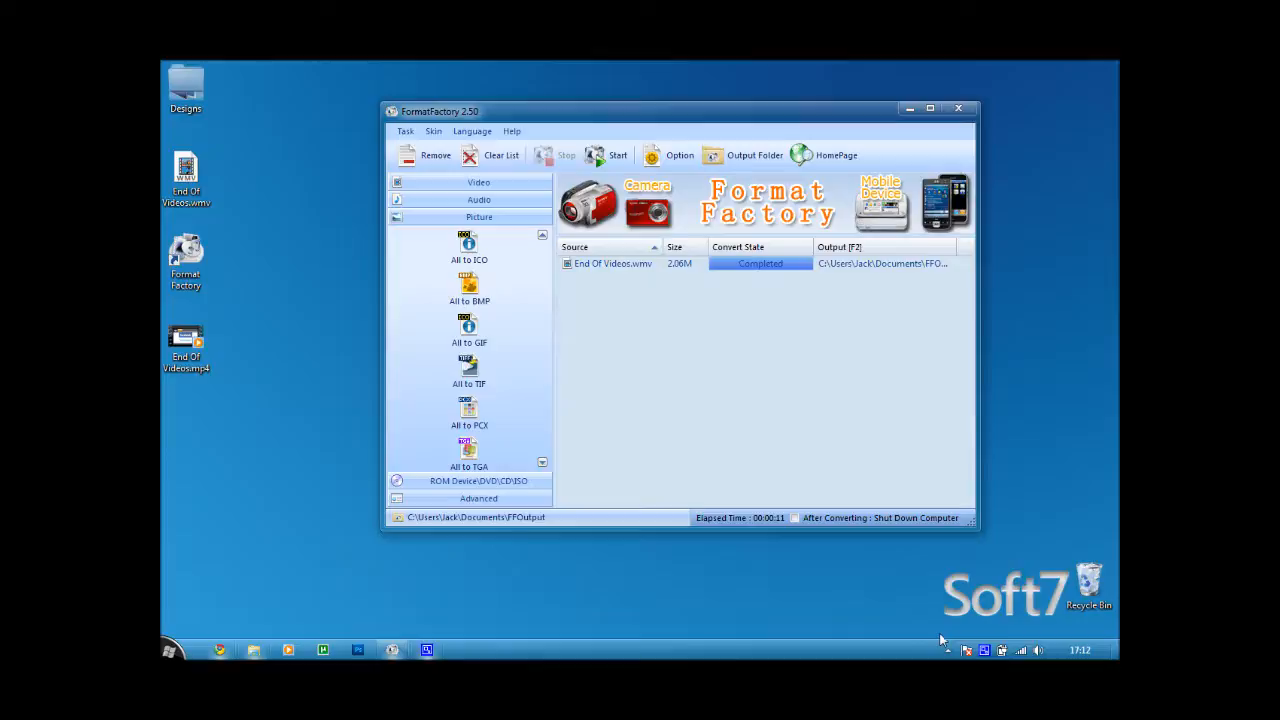